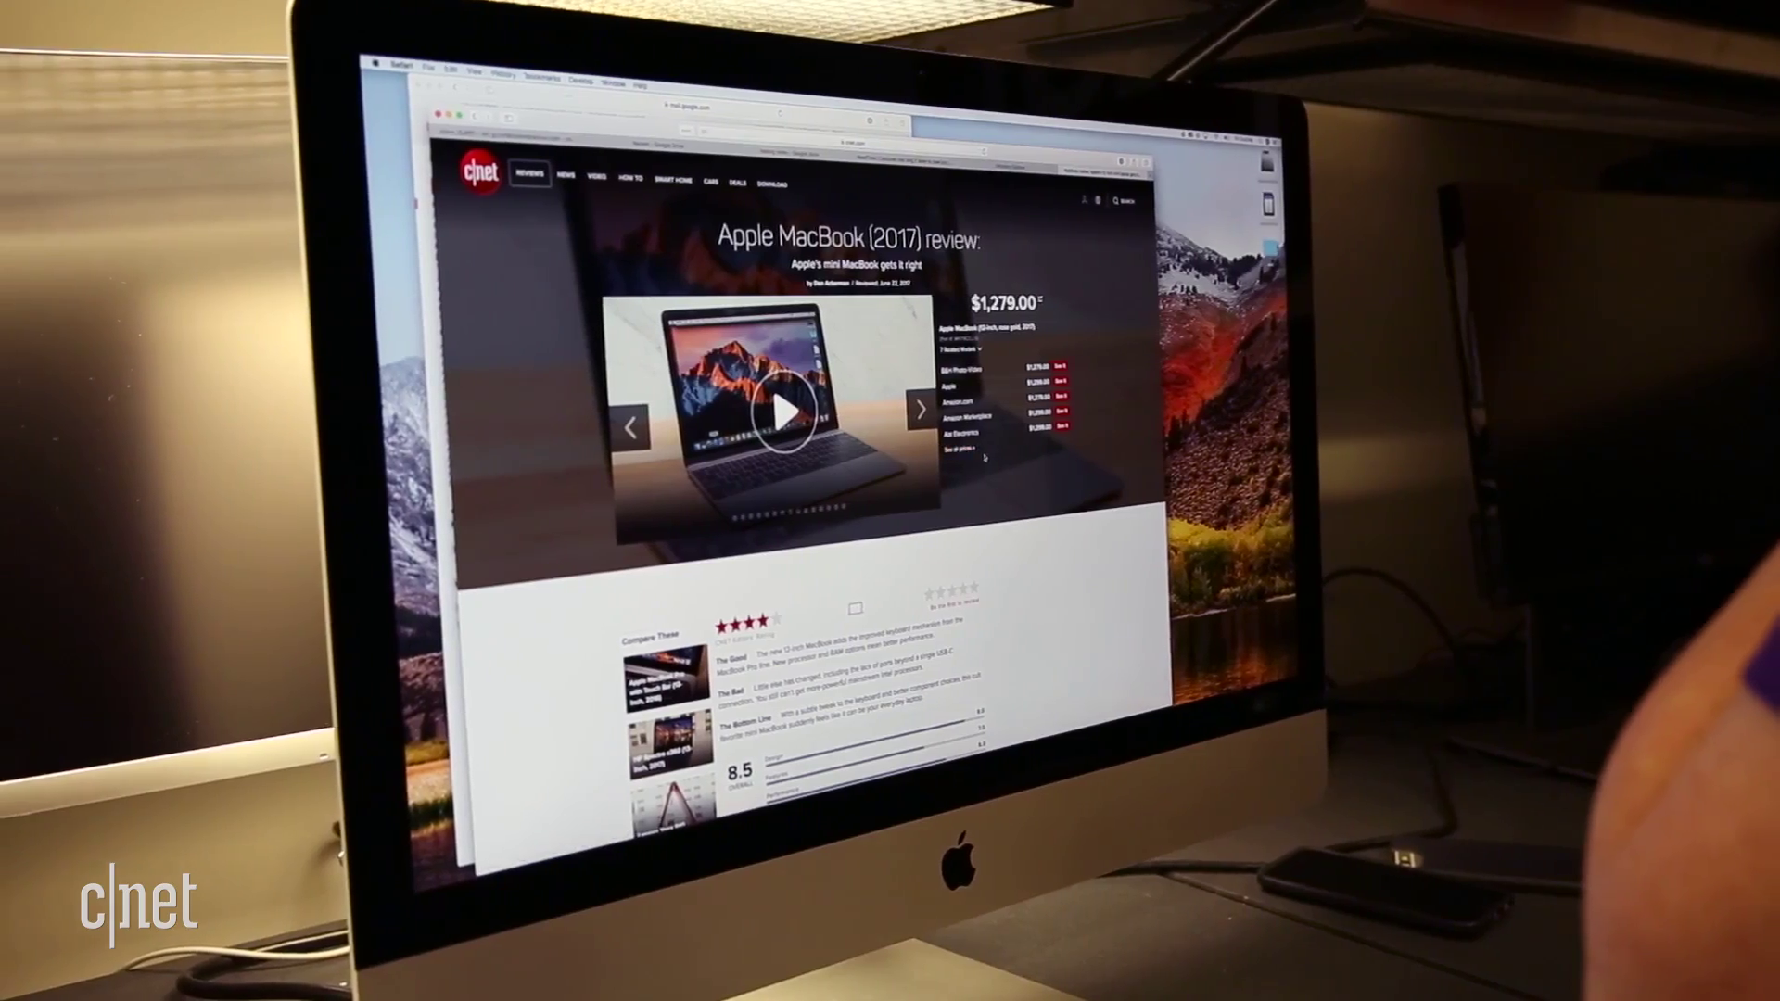
Show Safari's per-website Content Blockers settings for the configured websites
{"action": "scroll", "scroll_direction": "down", "scroll_amount": 3}
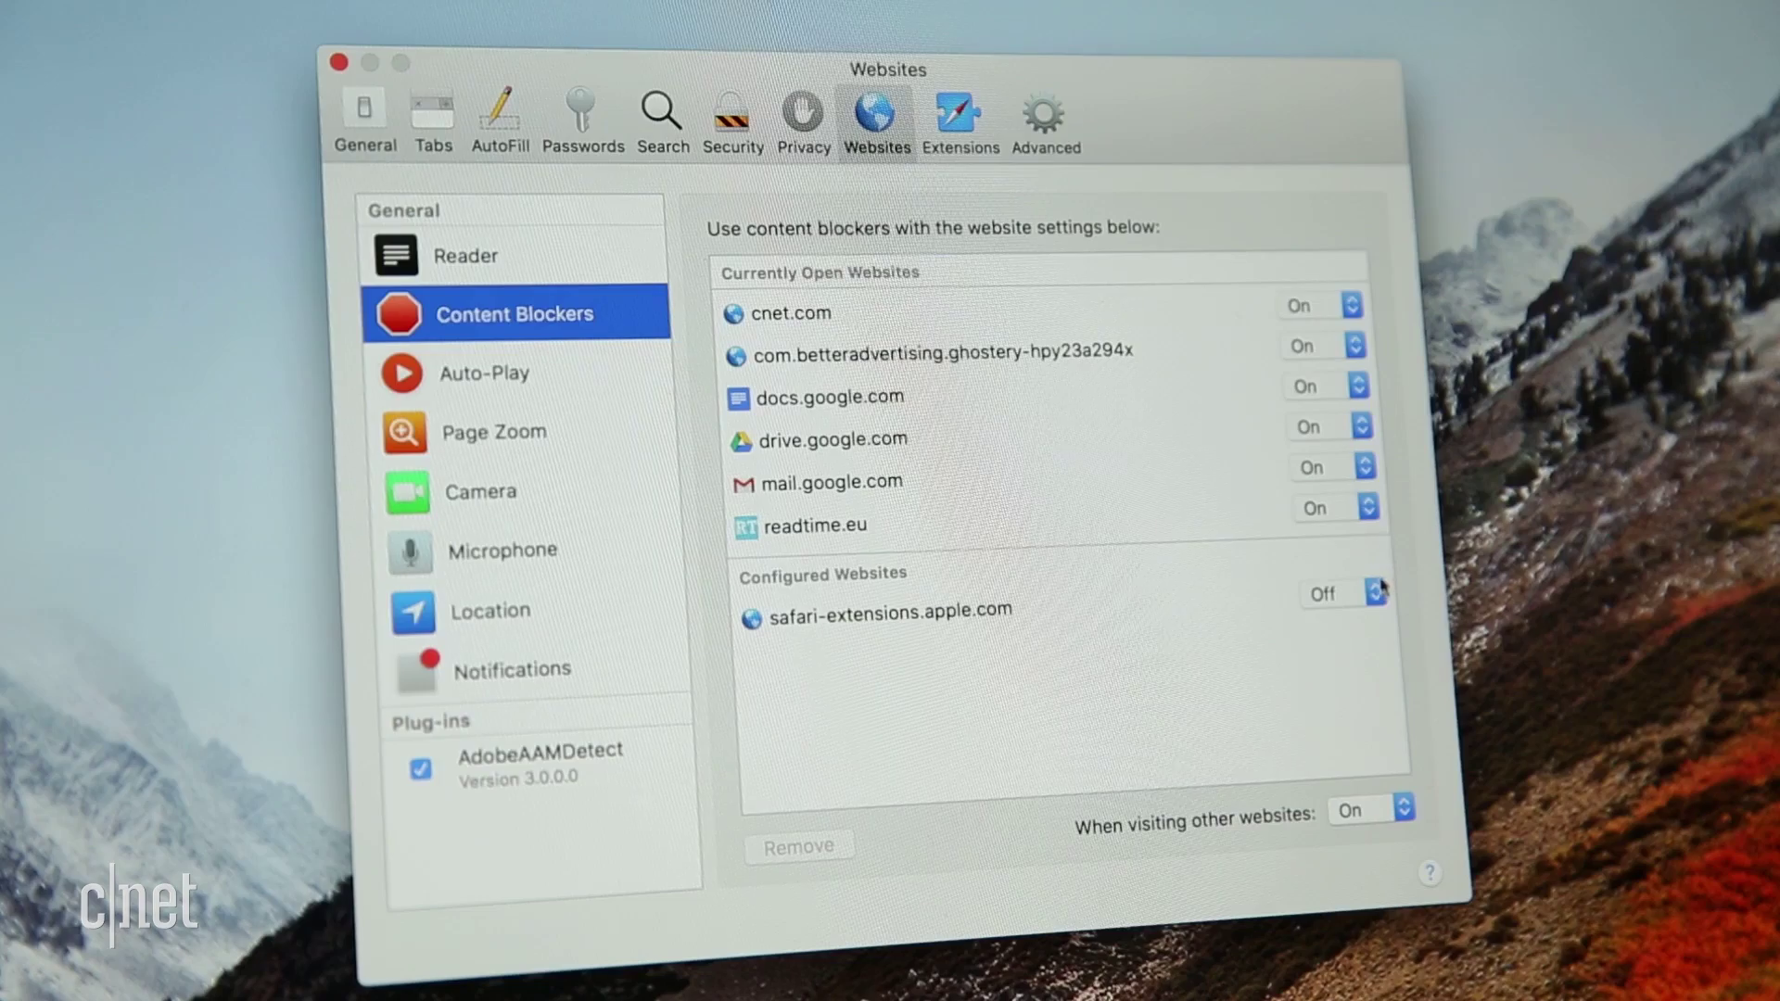
{"action": "left_click", "coordinate": [1375, 593]}
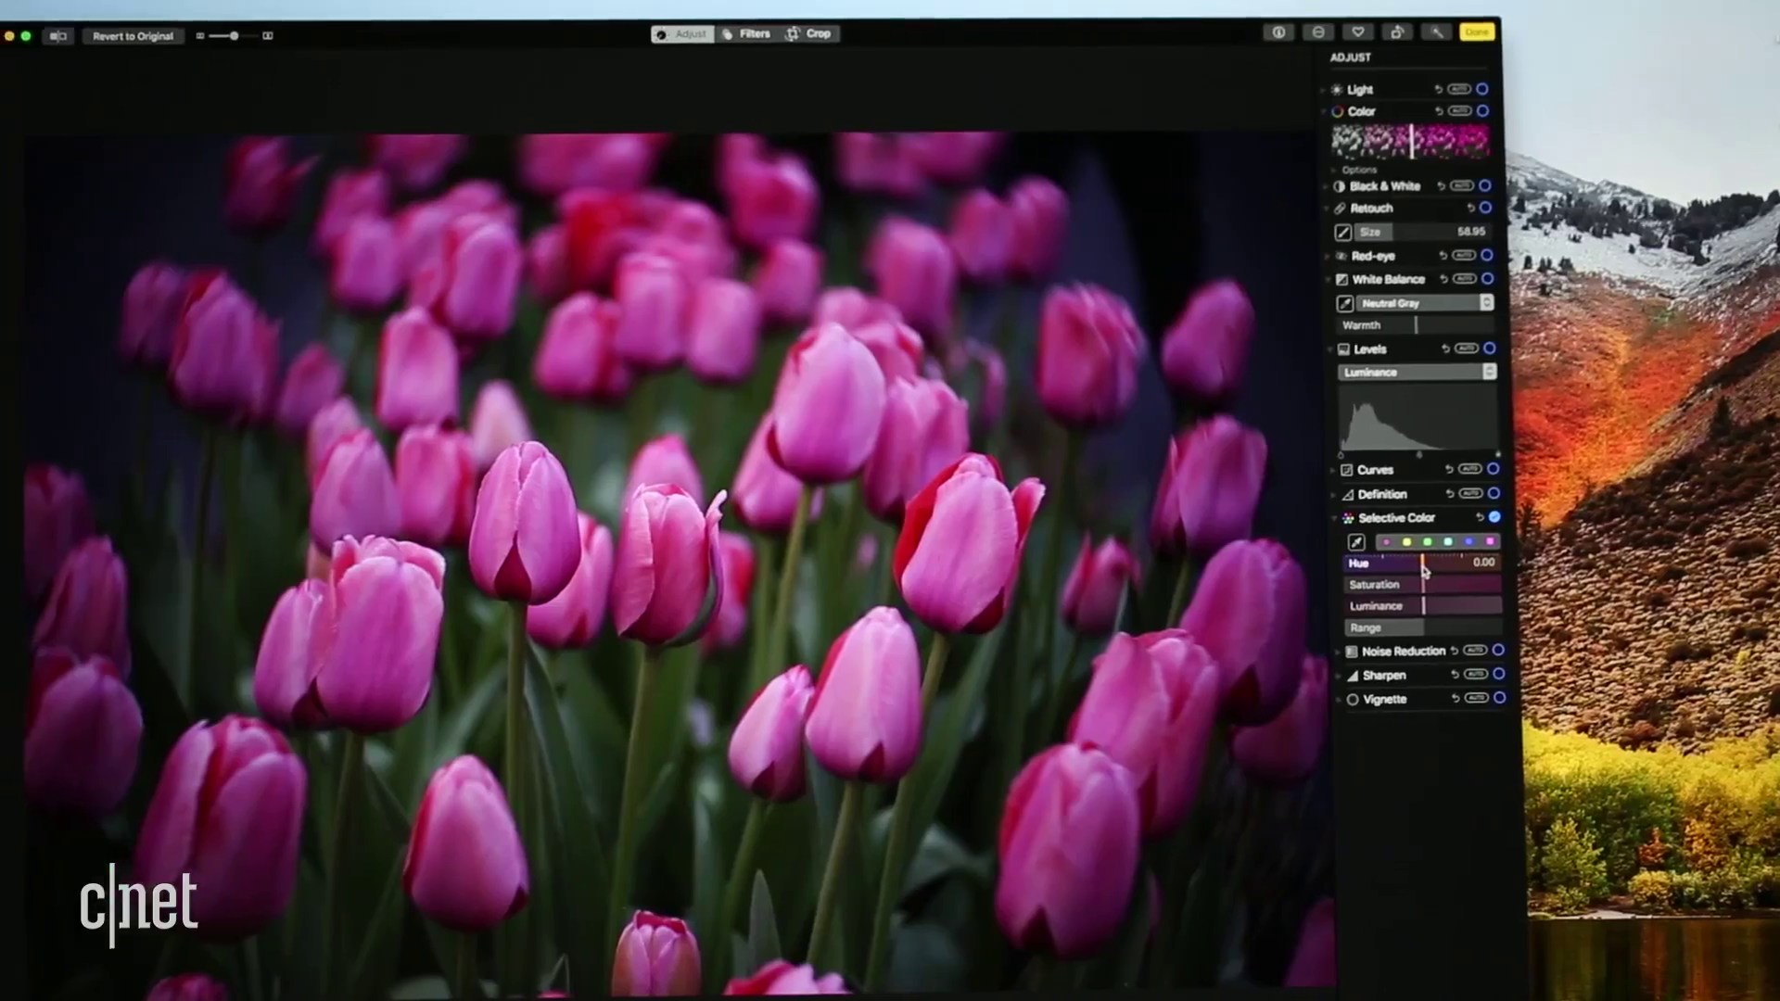
Shift the hue of the chosen colour range on the tulip photo in Selective Color
{"action": "left_click_drag", "start_coordinate": [1394, 564], "coordinate": [1544, 563]}
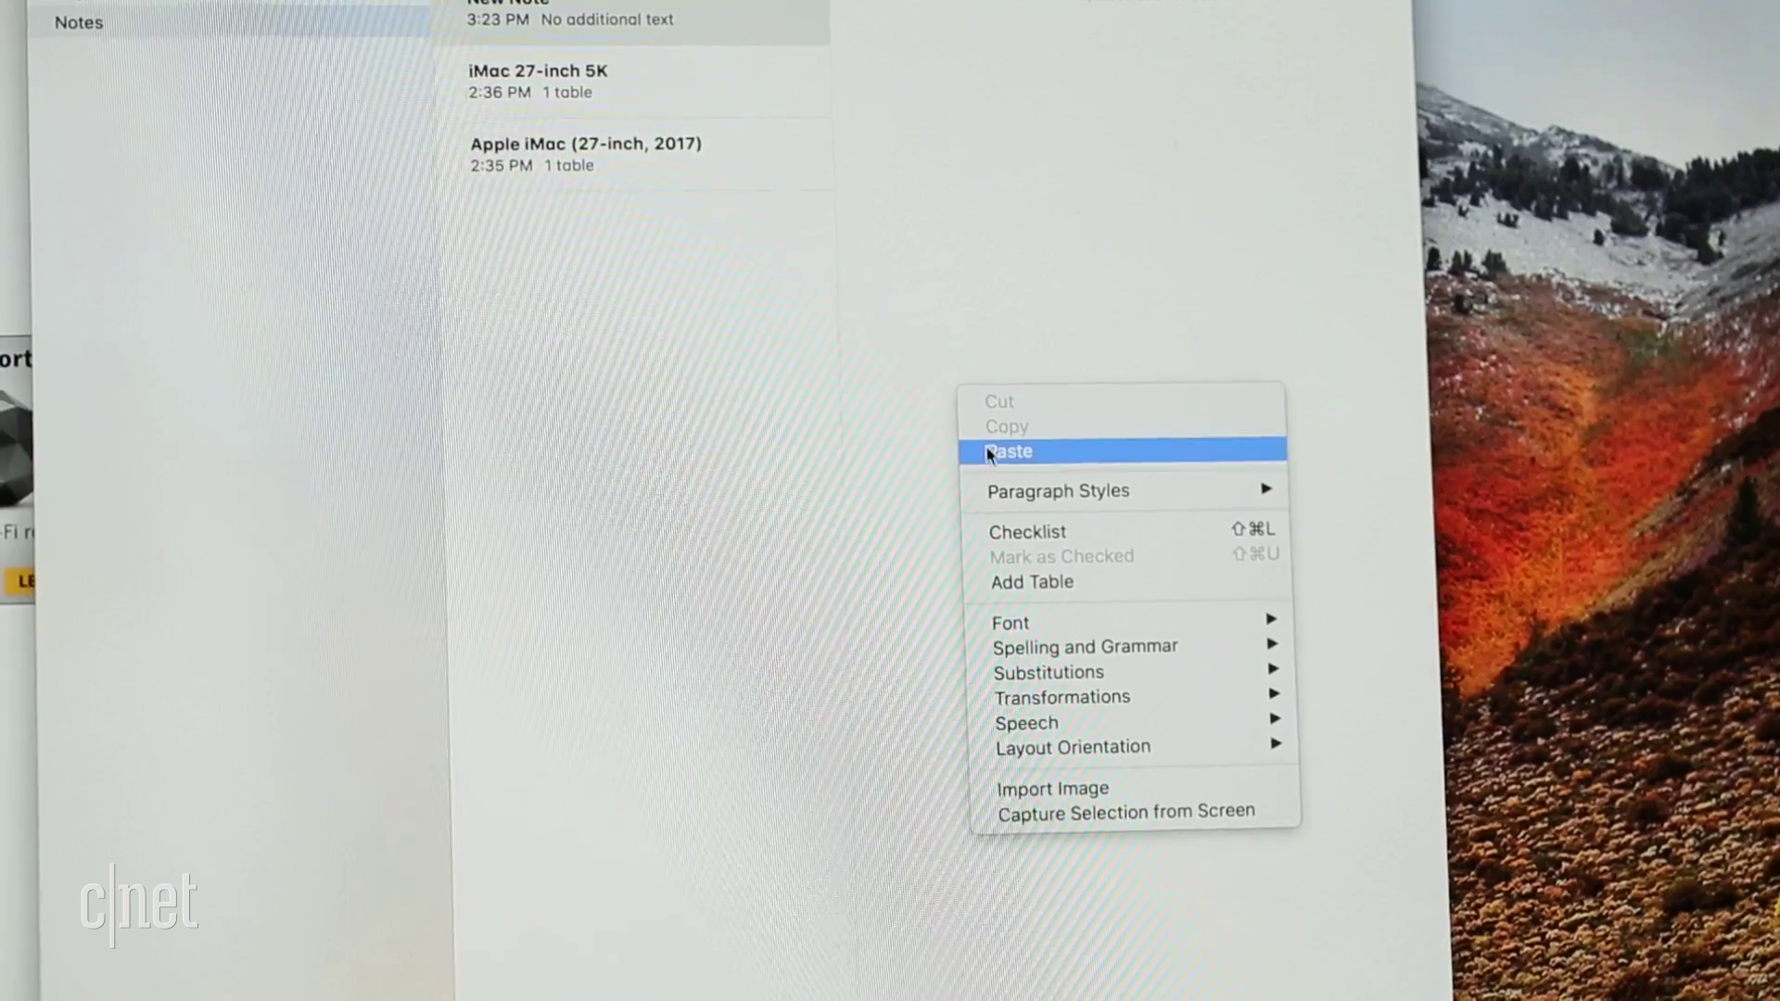
Paste into the new note, then reach the Add People invitation for 'Screen Shot 2017-06-21 at 6.07.48 PM.png' via iCloud
{"action": "left_click", "coordinate": [1009, 450]}
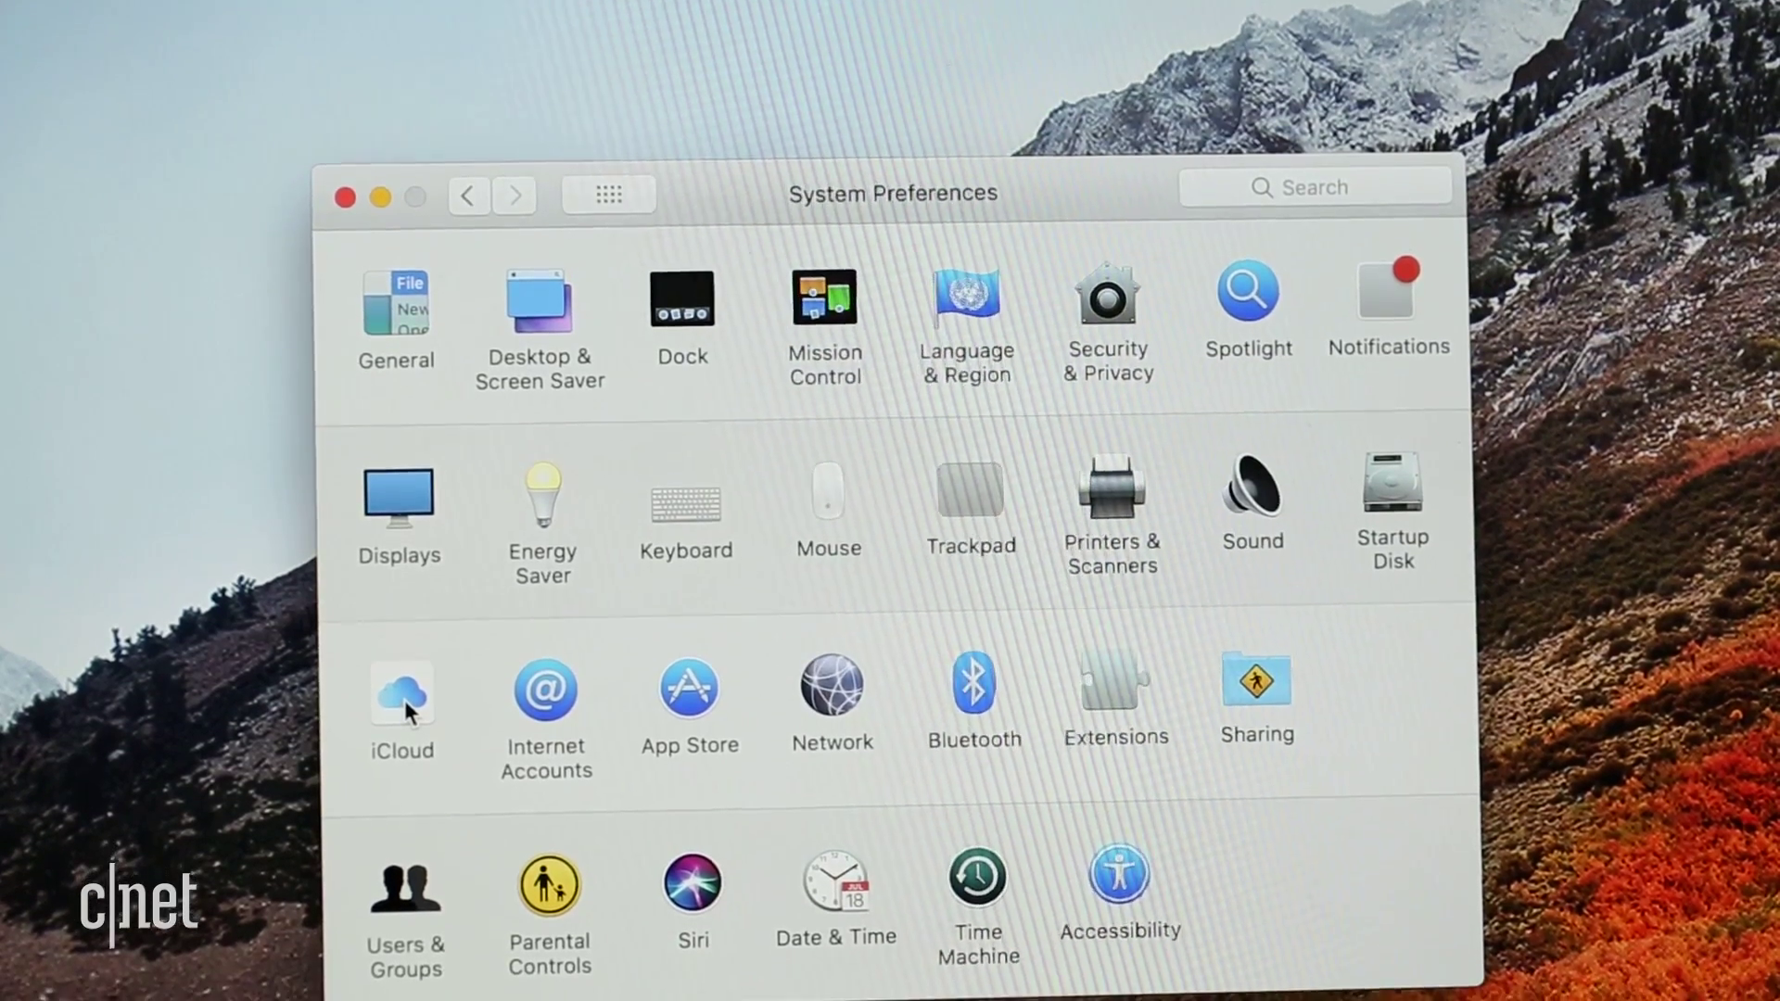
{"action": "left_click", "coordinate": [400, 694]}
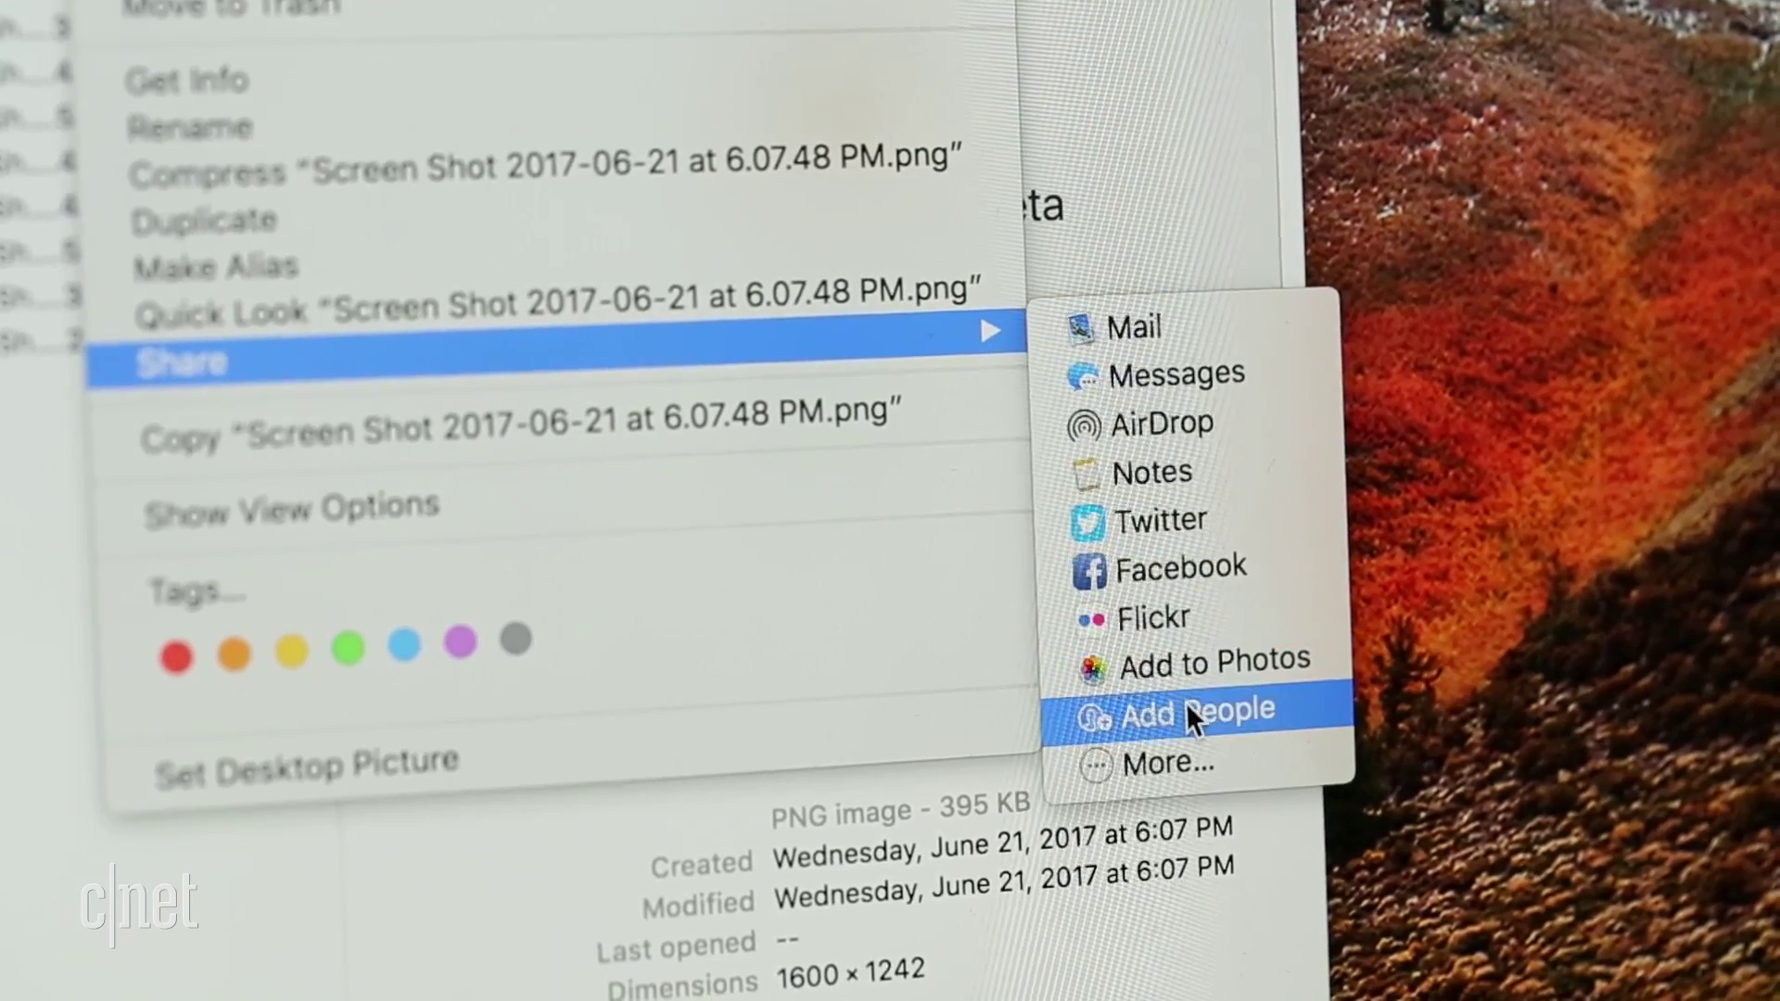
{"action": "left_click", "coordinate": [1194, 712]}
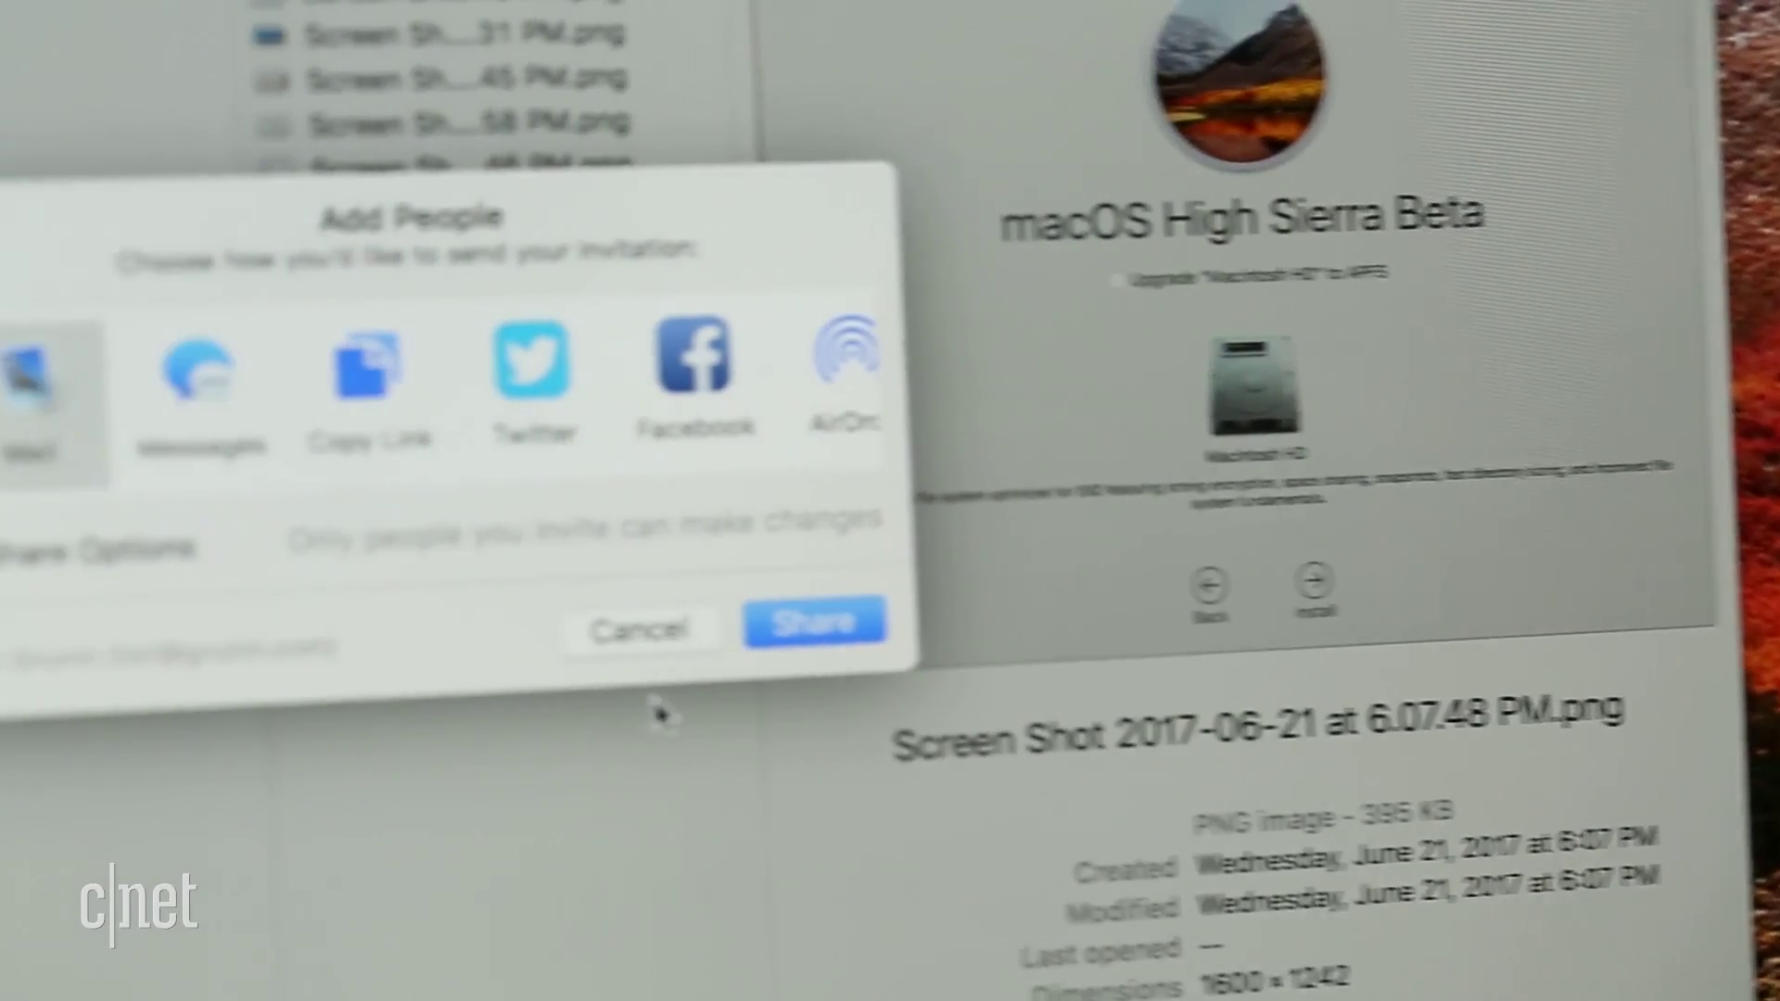